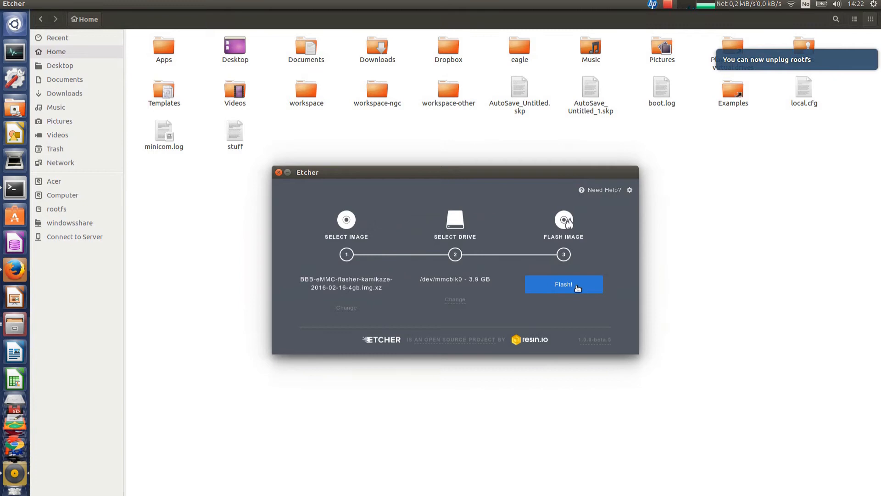
# Start flashing the BBB-eMMC-flasher-kamikaze image to the 3.9 GB /dev/mmcblk0 drive
pyautogui.click(562, 285)
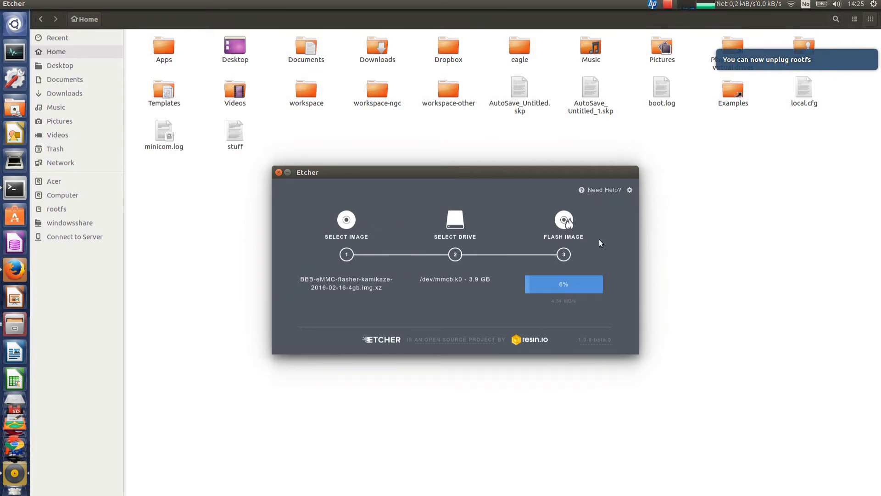